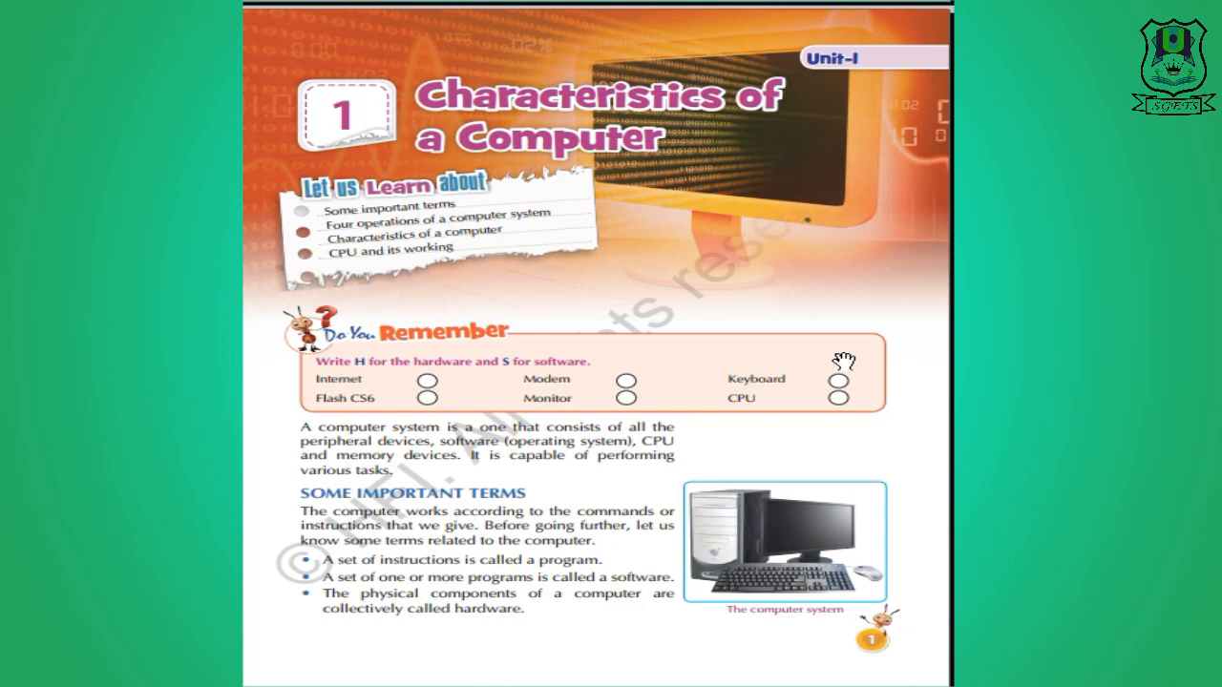
{"action": "mouse_move", "coordinate": [842, 379]}
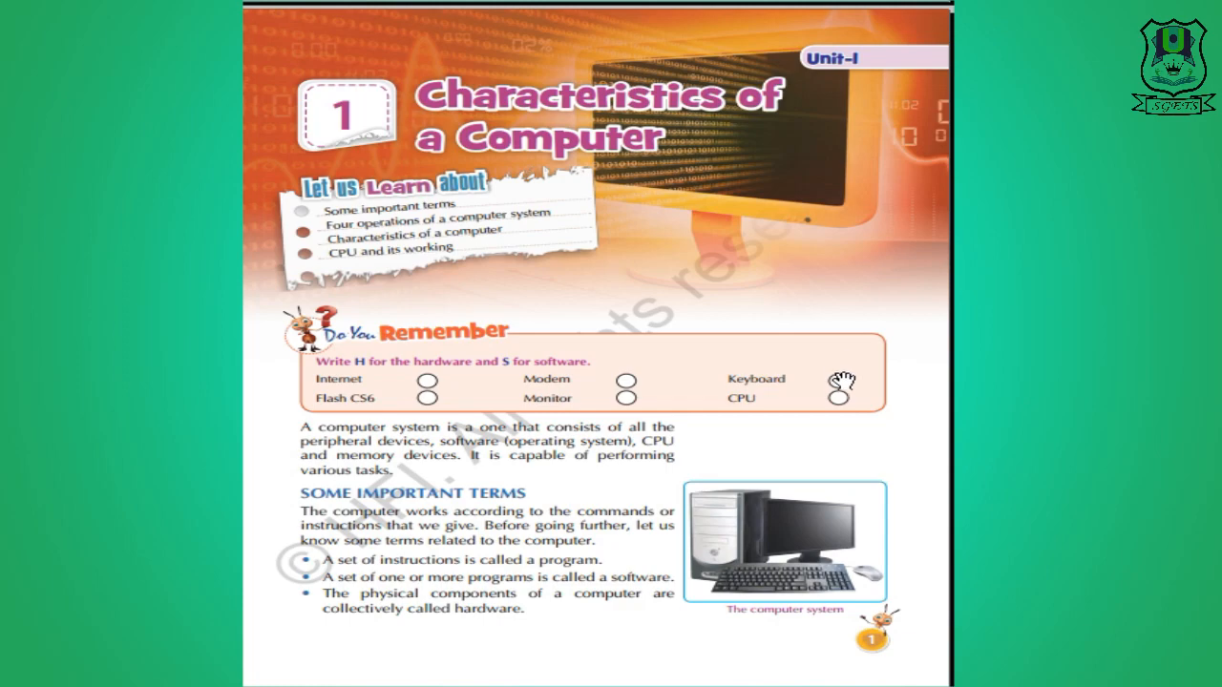